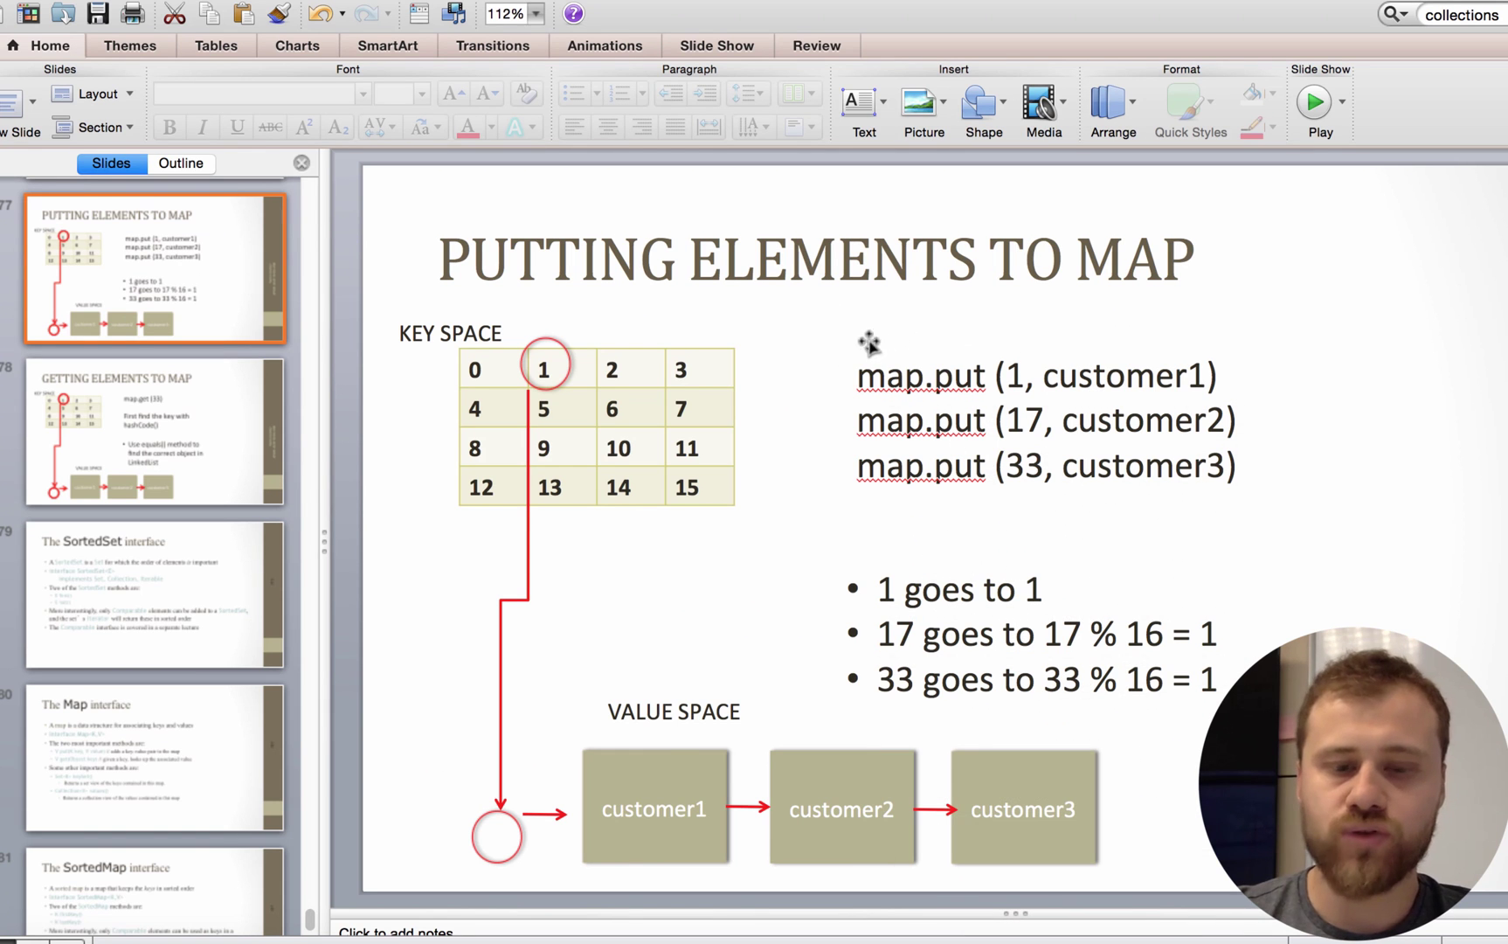
pyautogui.moveTo(186, 397)
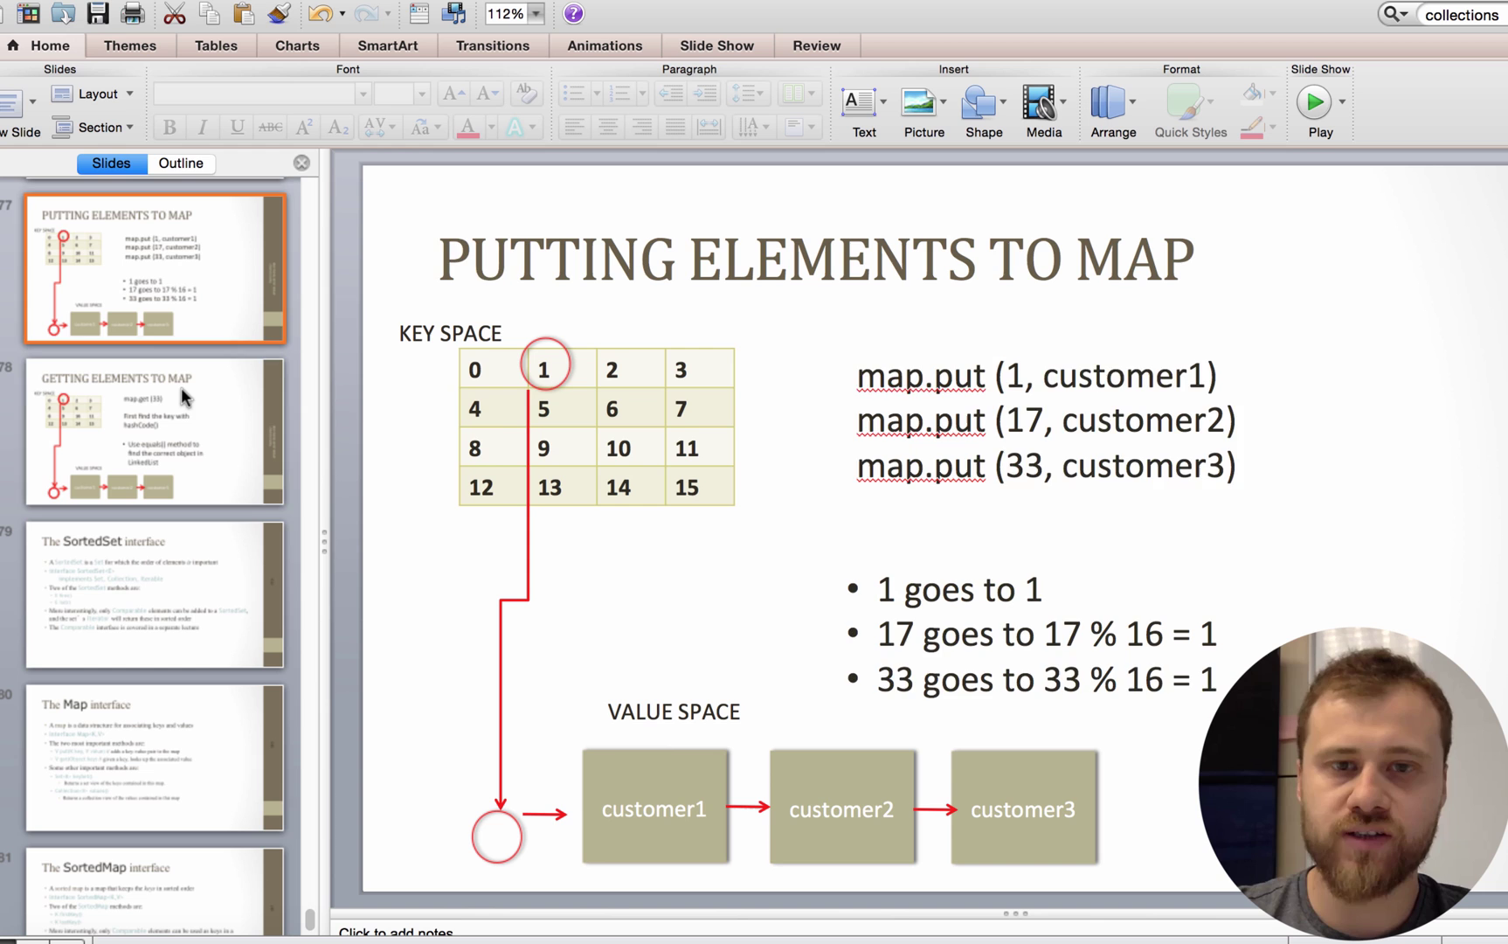
# Step: Show the 'Getting Elements to Map' slide explaining map.get(33) with hashCode() and equals()
pyautogui.click(155, 433)
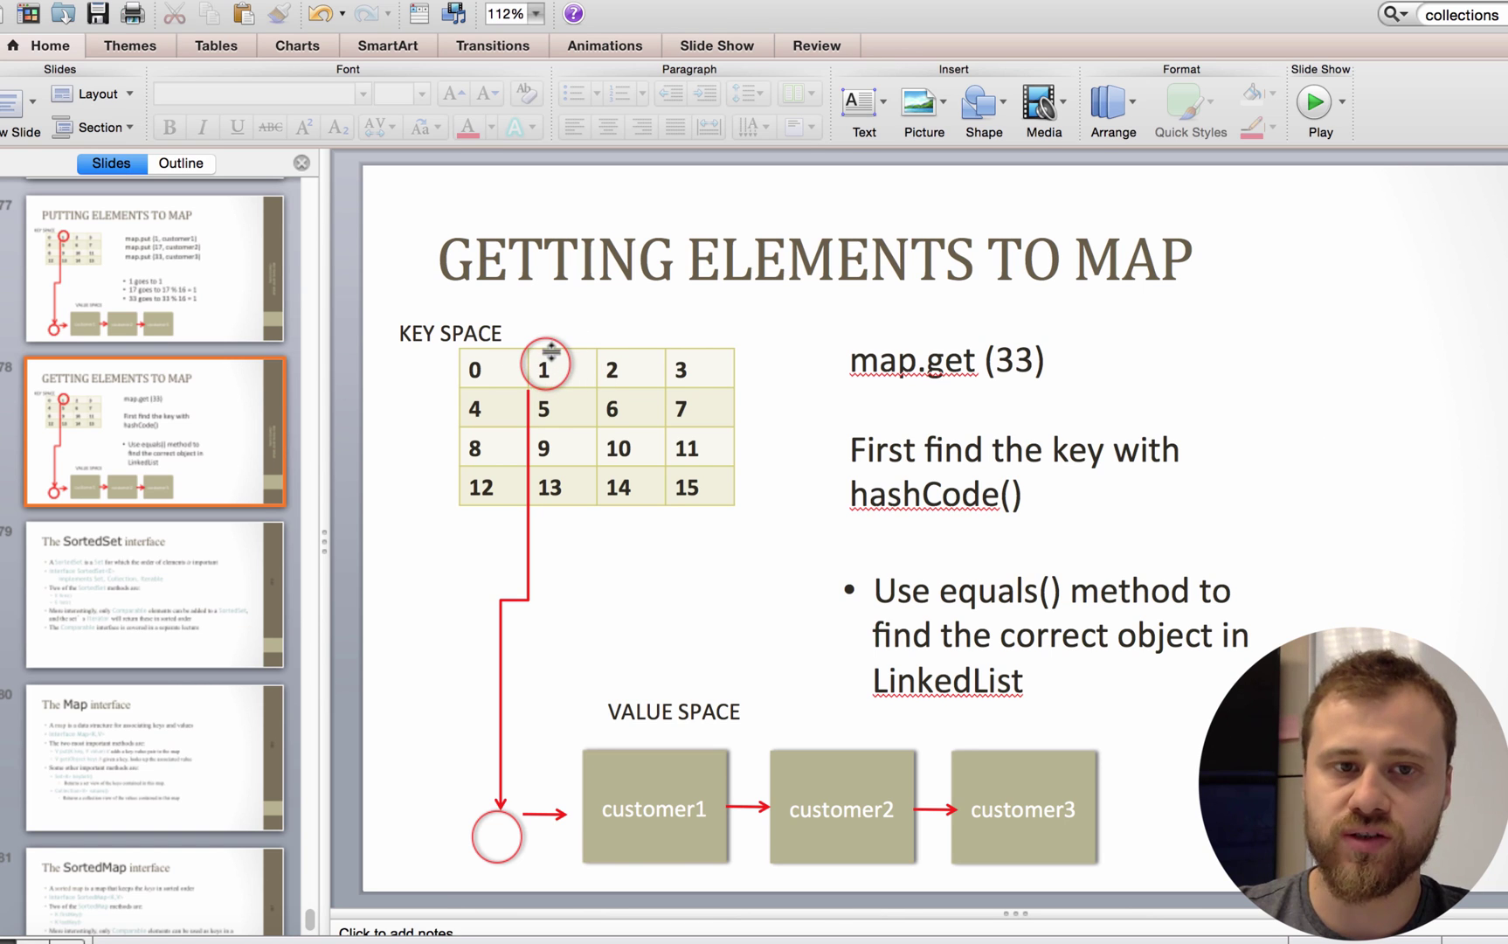
pyautogui.moveTo(572, 365)
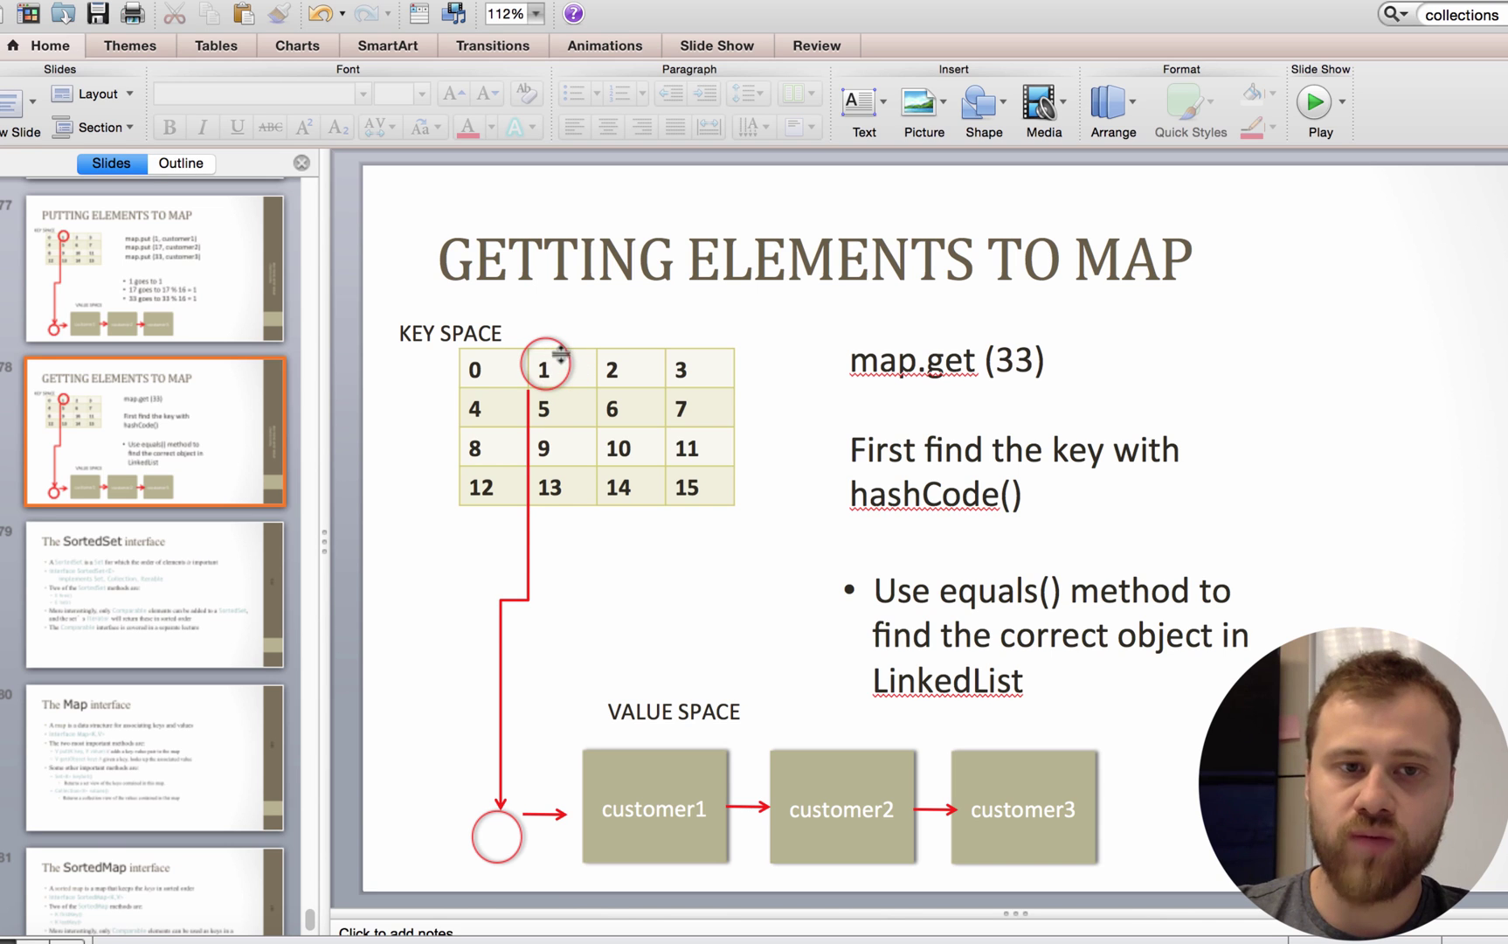
pyautogui.moveTo(530, 804)
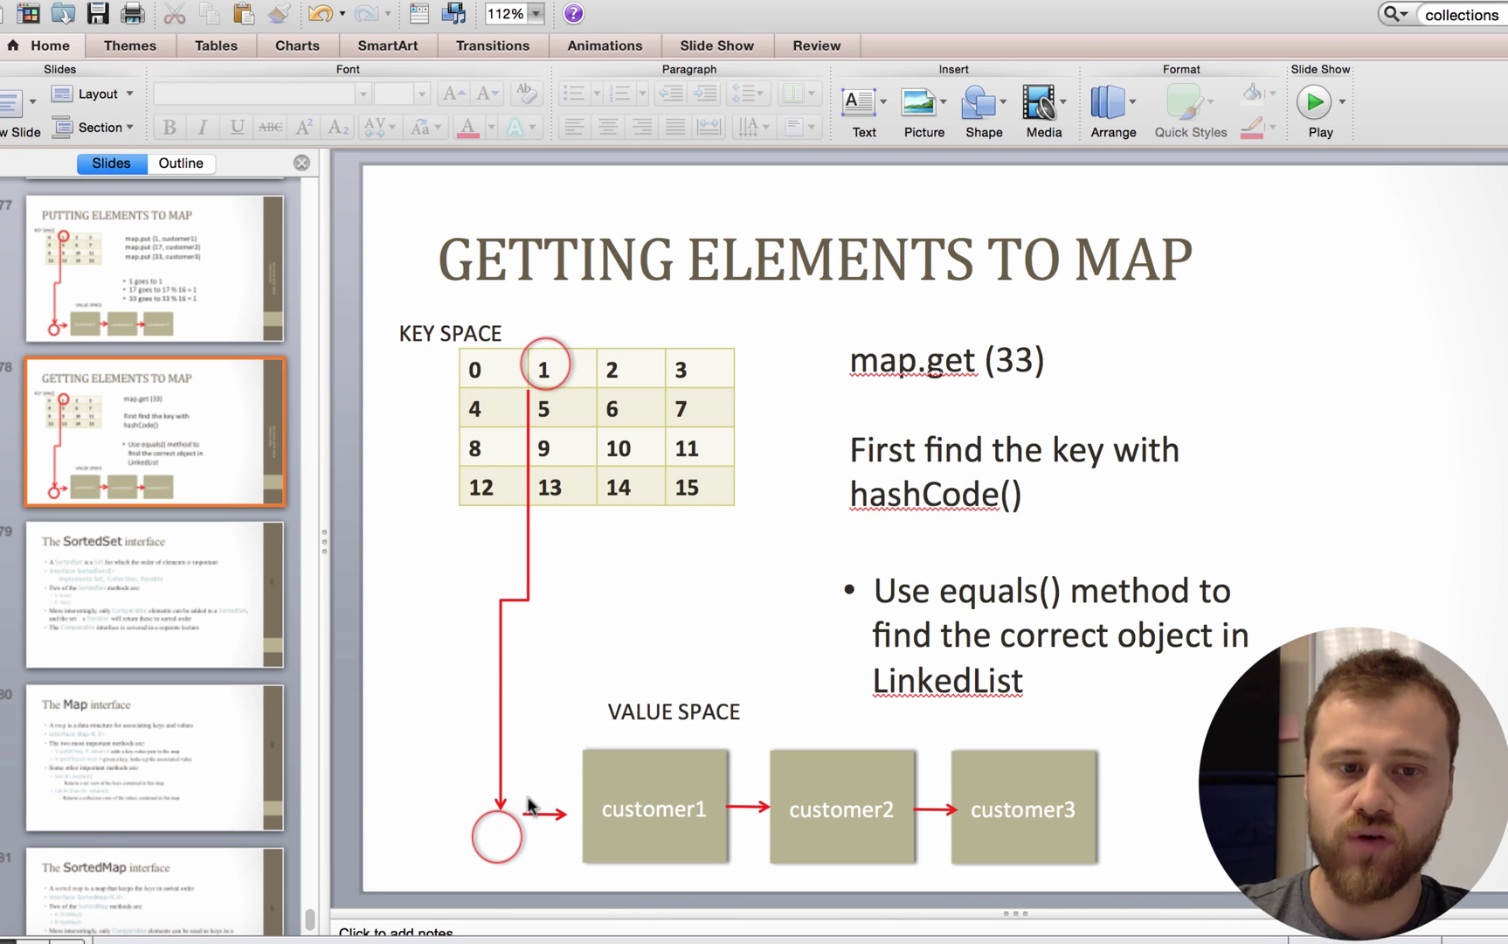
pyautogui.moveTo(669, 807)
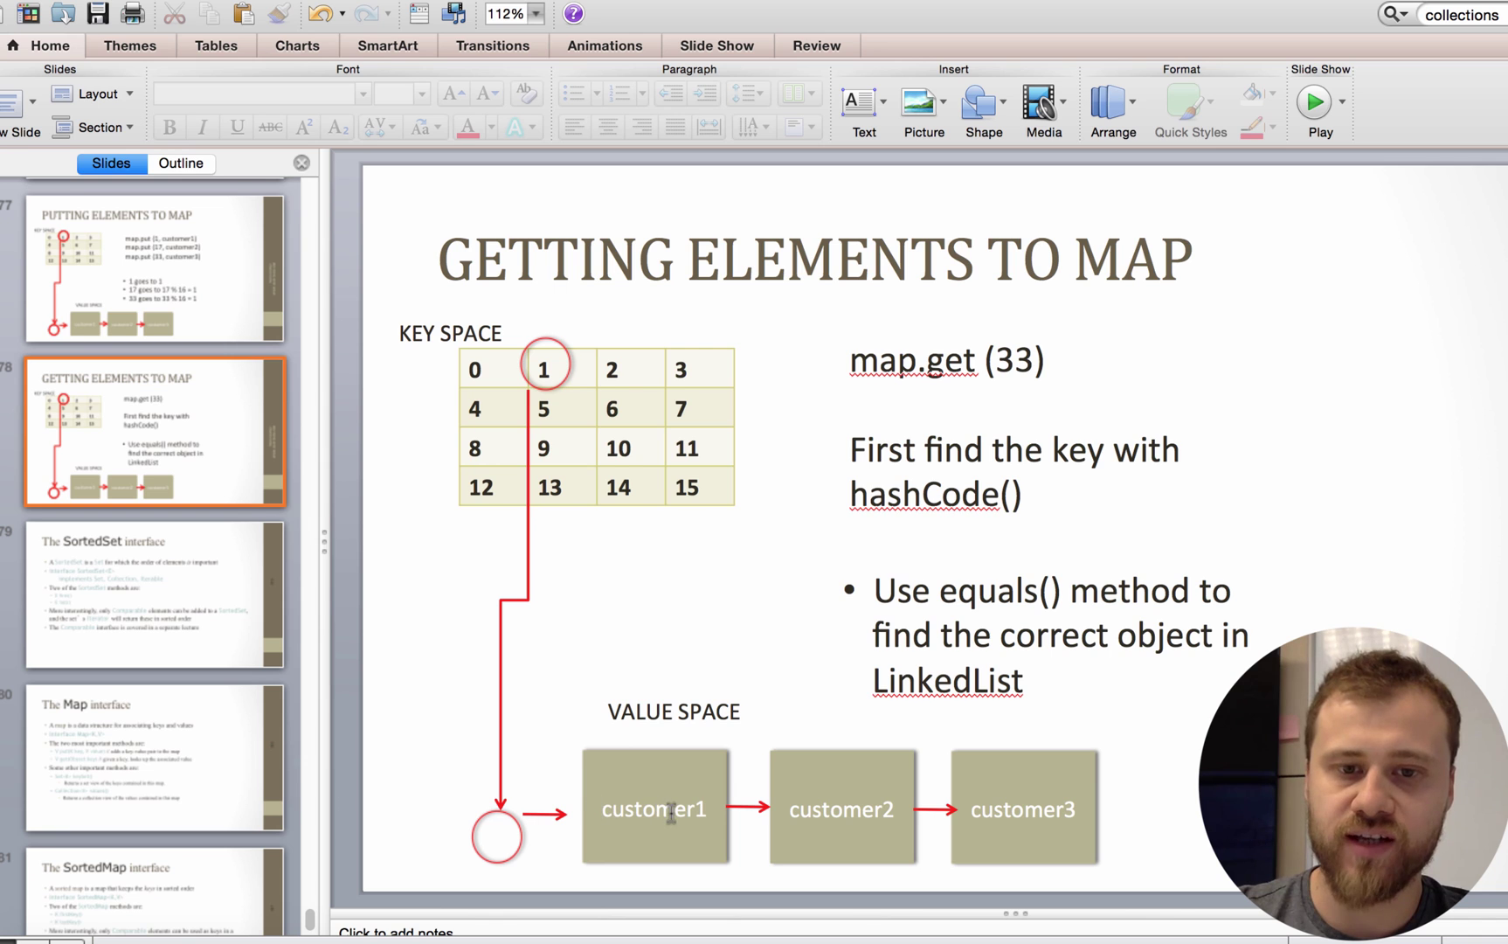
pyautogui.click(842, 807)
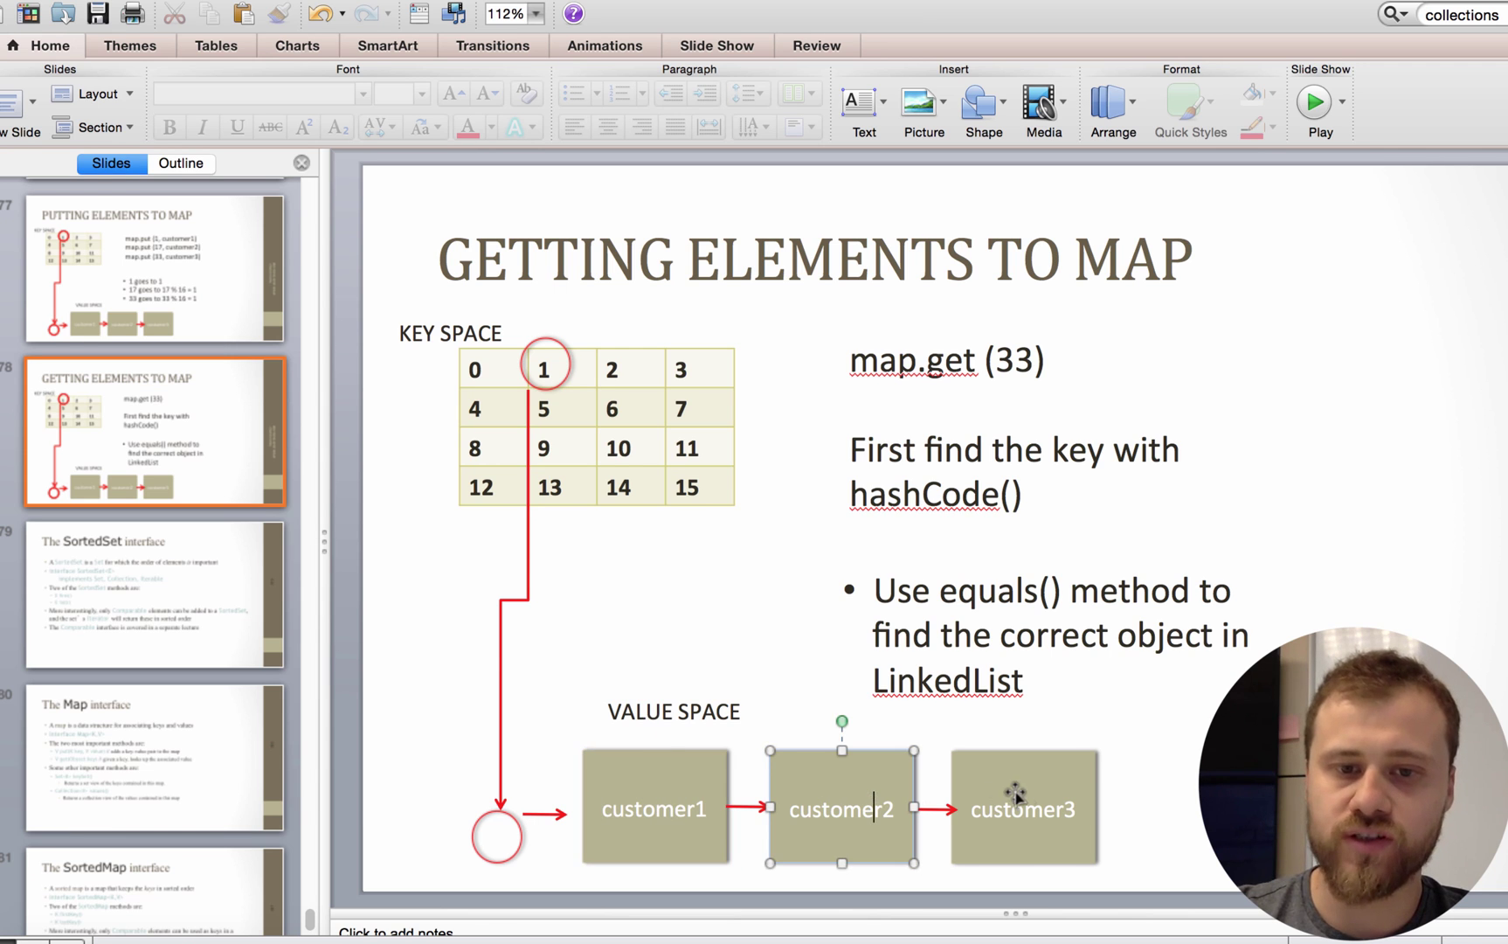
pyautogui.click(1022, 808)
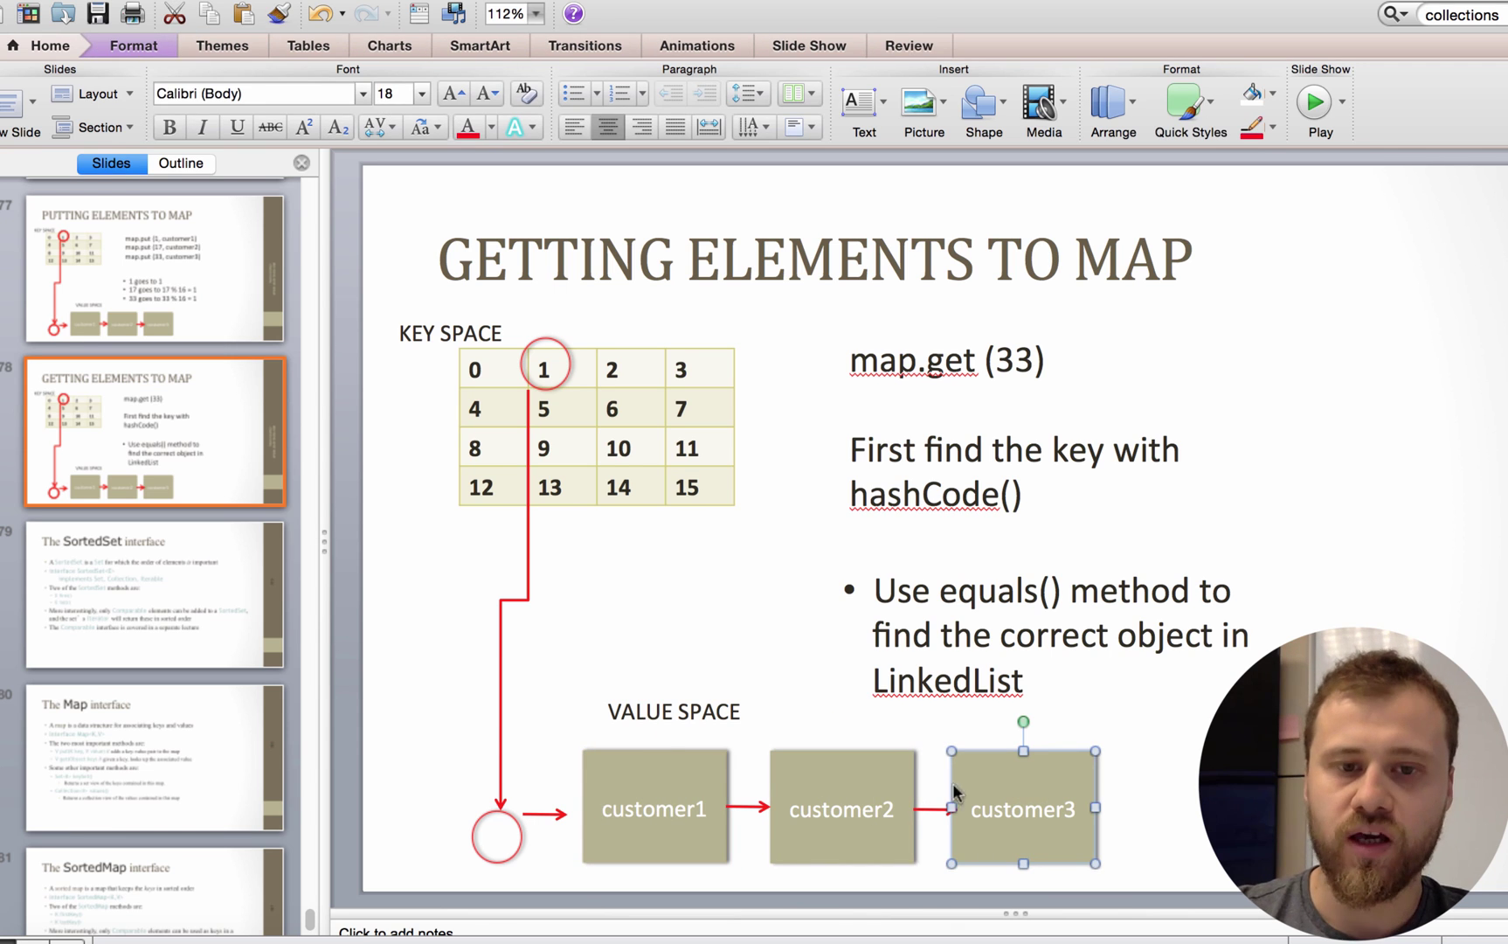
pyautogui.moveTo(959, 612)
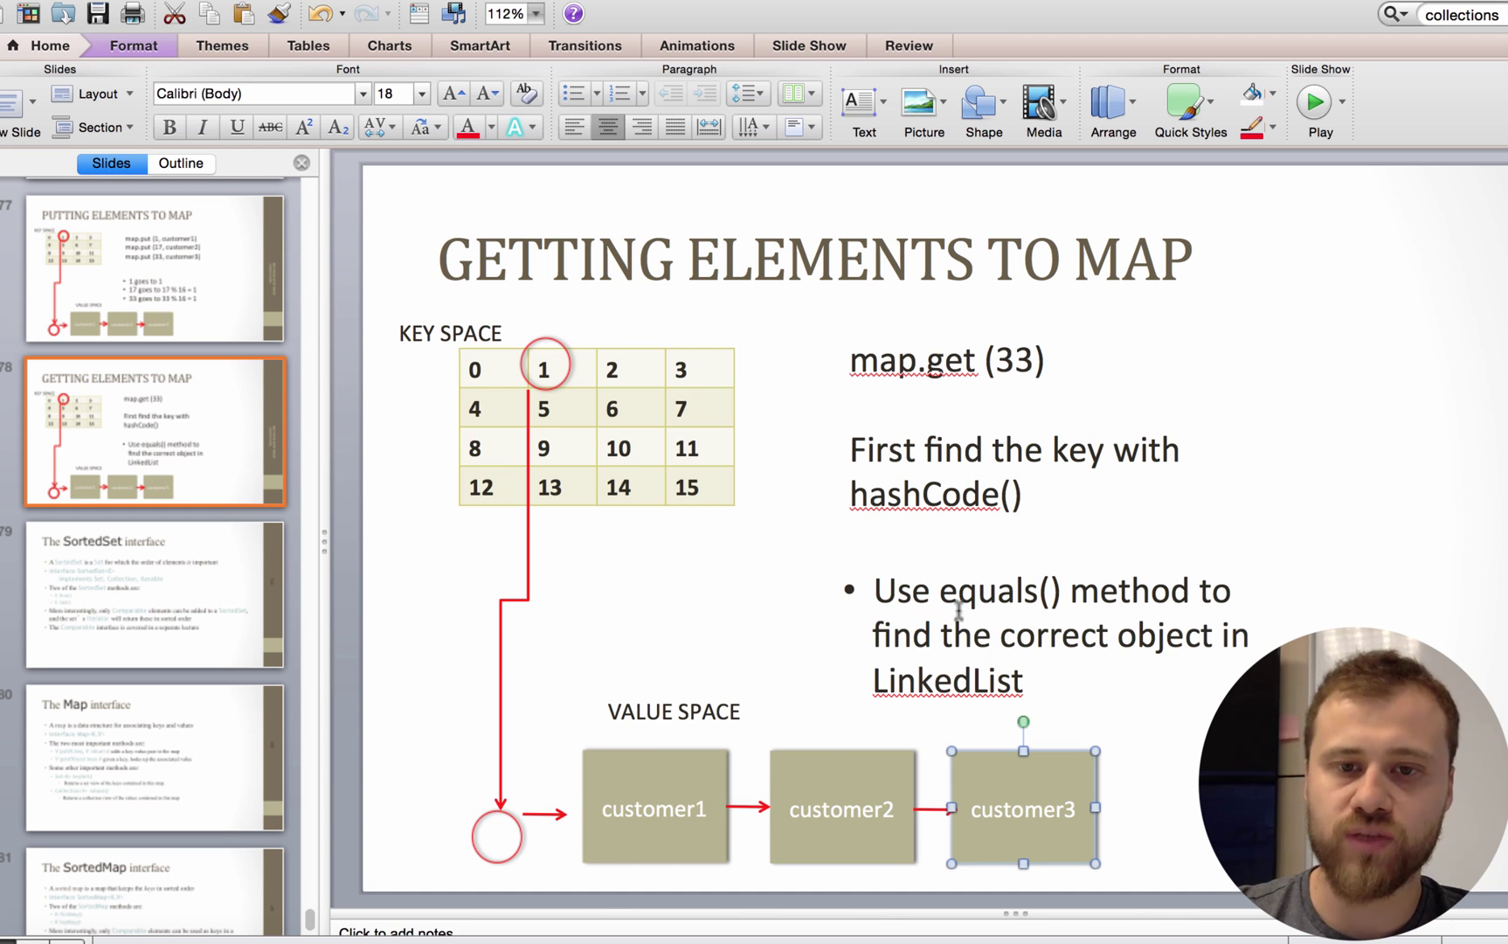
pyautogui.moveTo(820, 795)
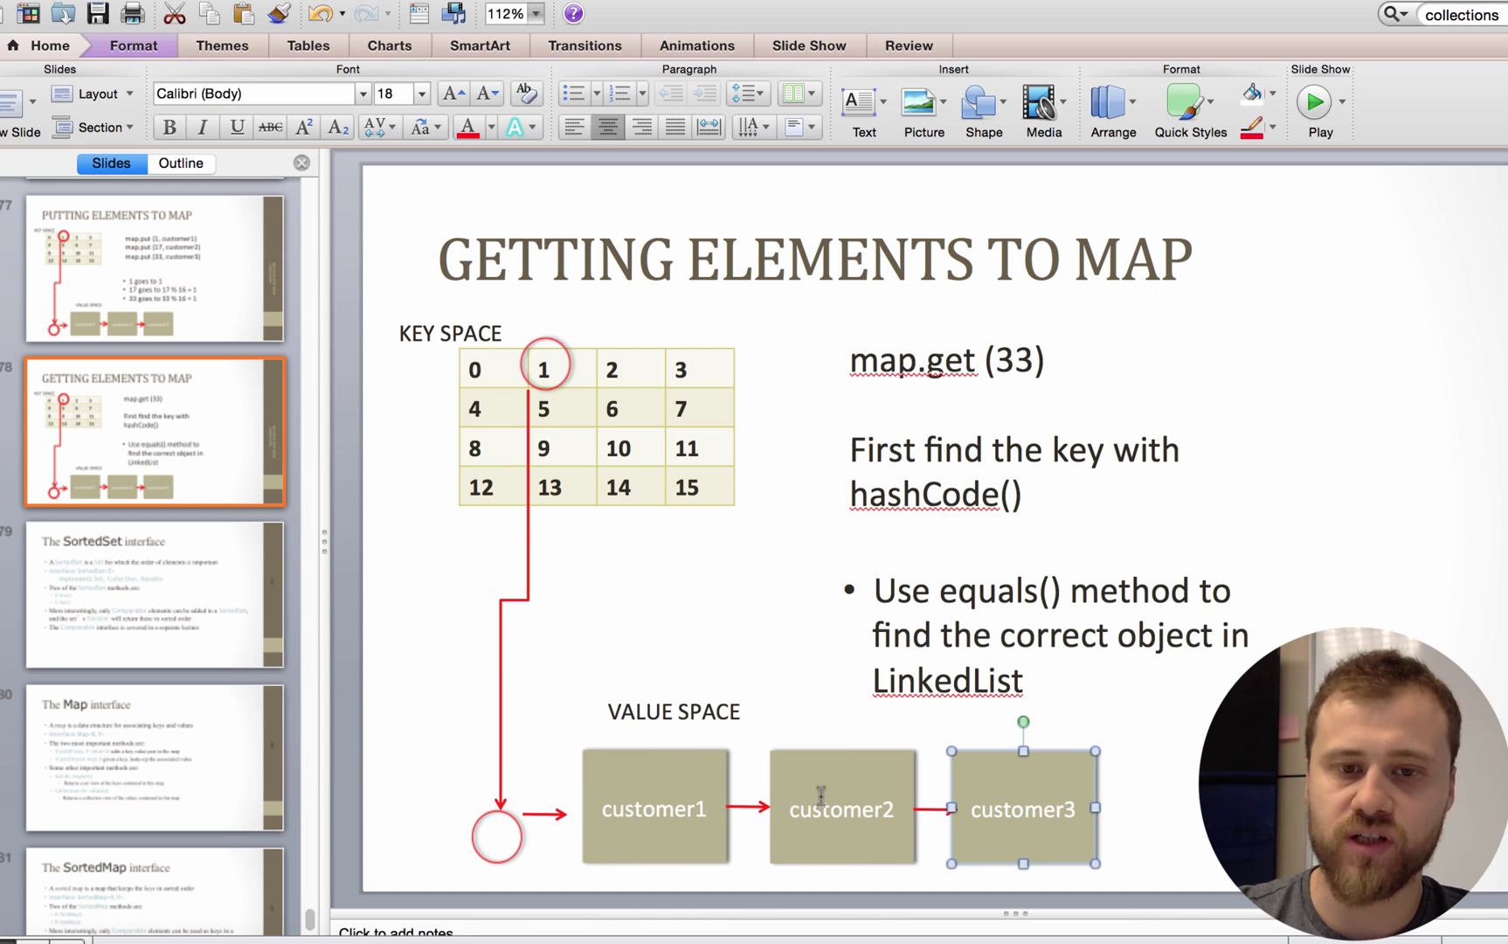
pyautogui.press('cmd+s')
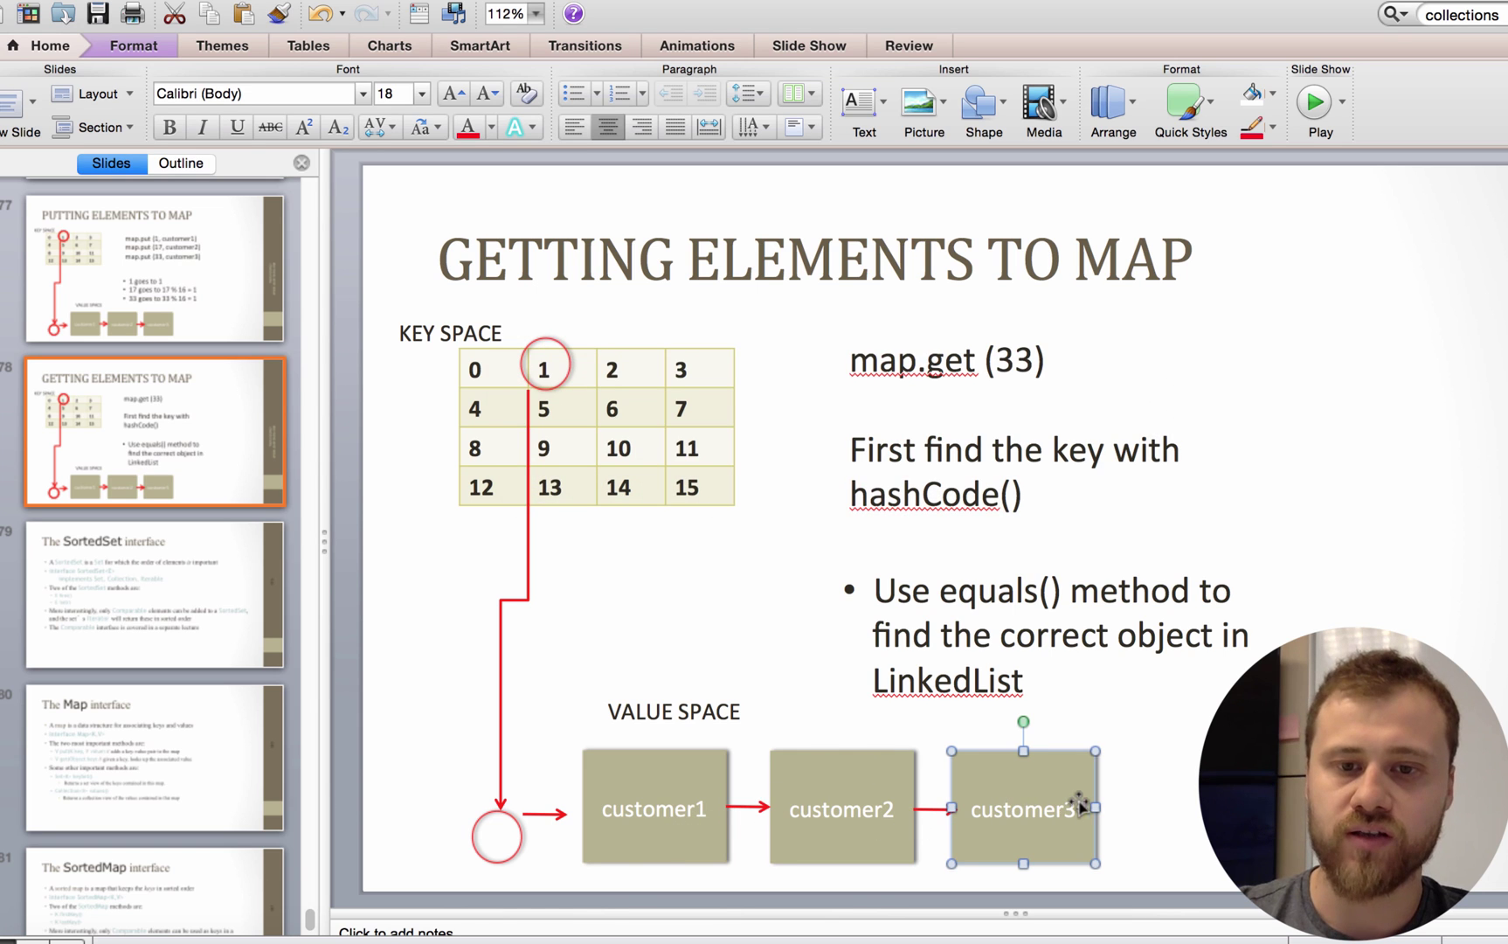
pyautogui.moveTo(1018, 739)
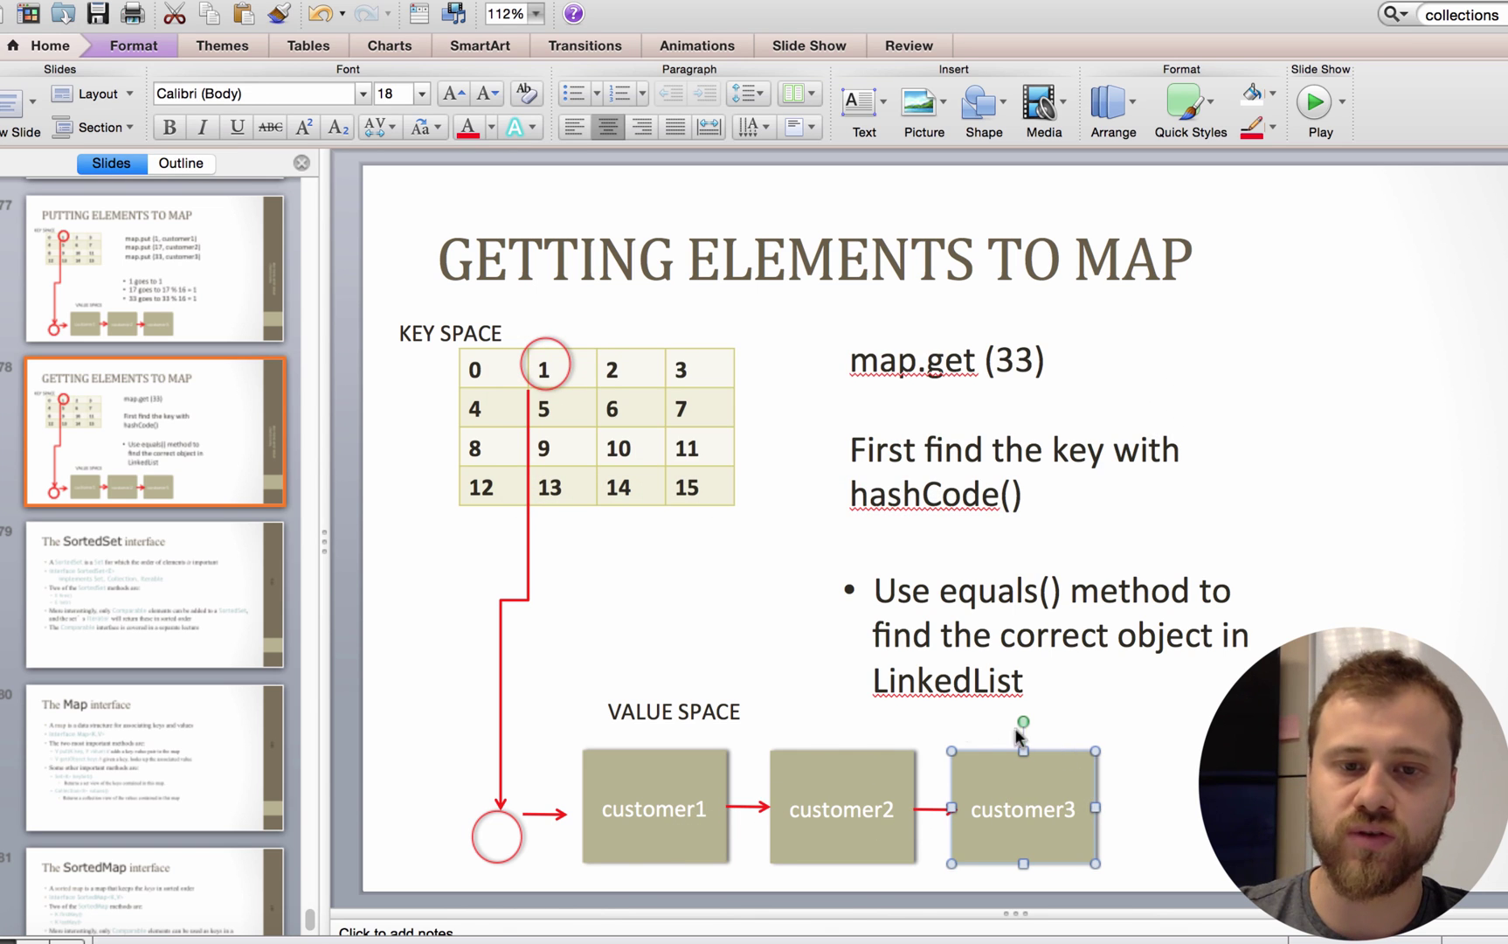
pyautogui.moveTo(980, 874)
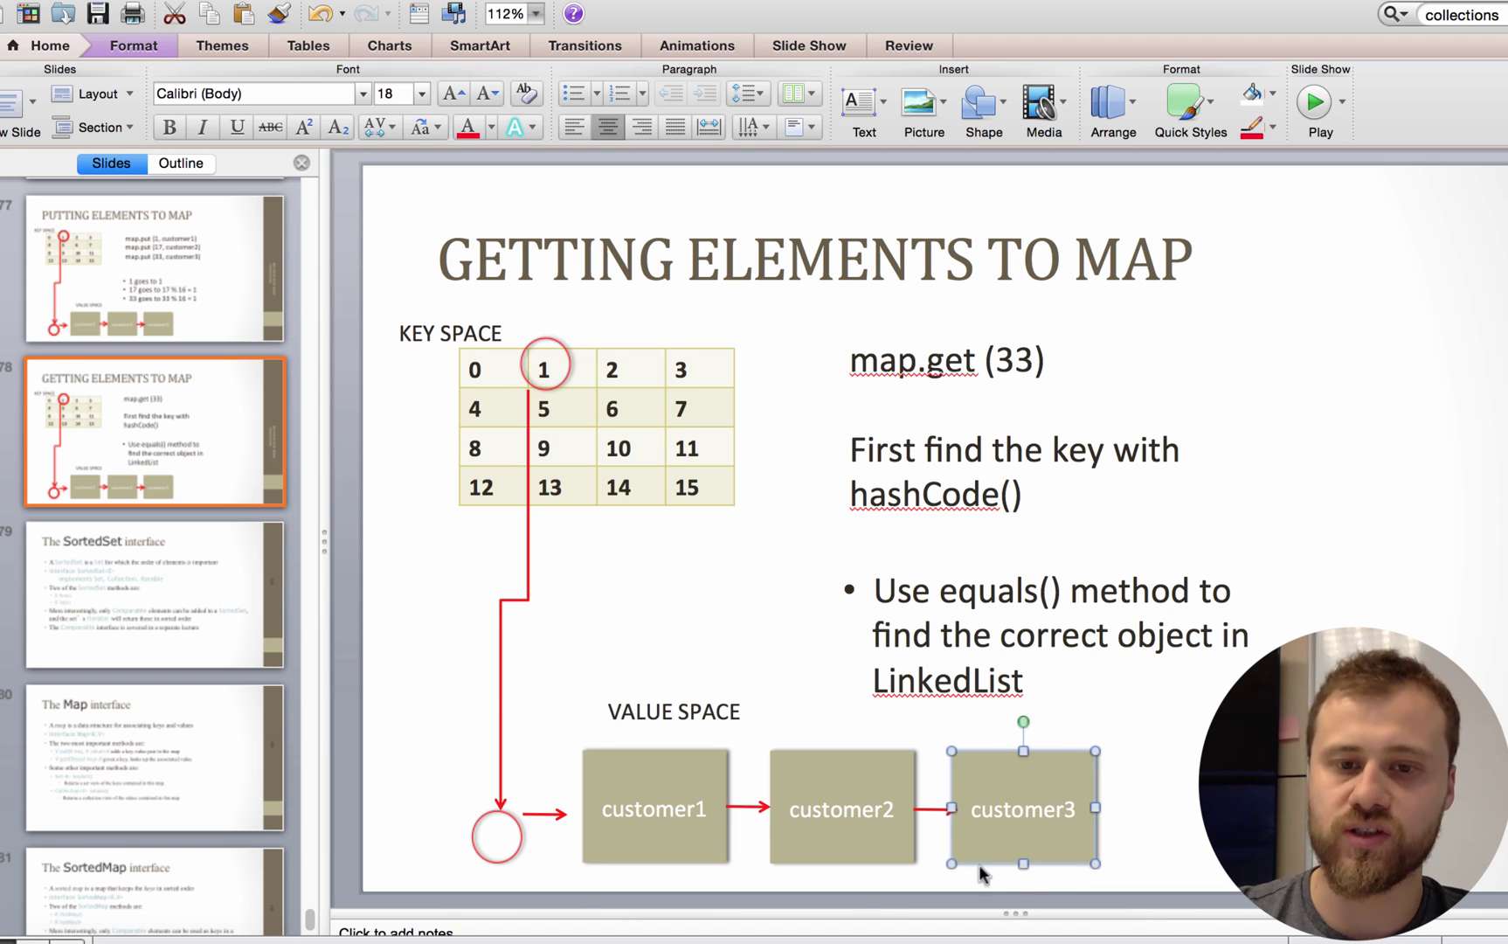
pyautogui.moveTo(1082, 799)
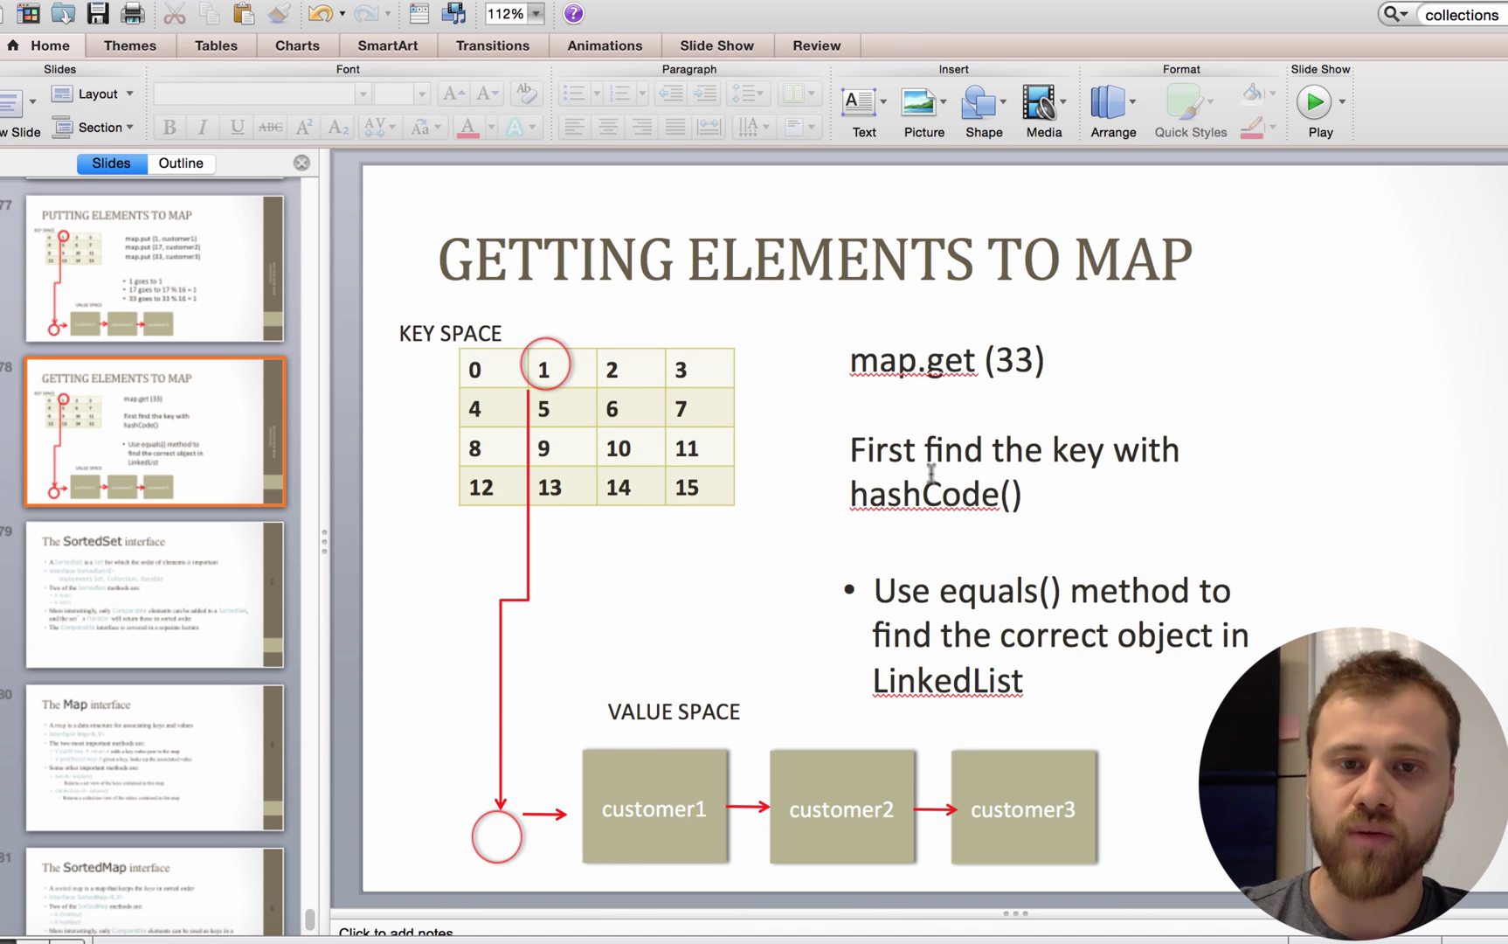
pyautogui.moveTo(666, 402)
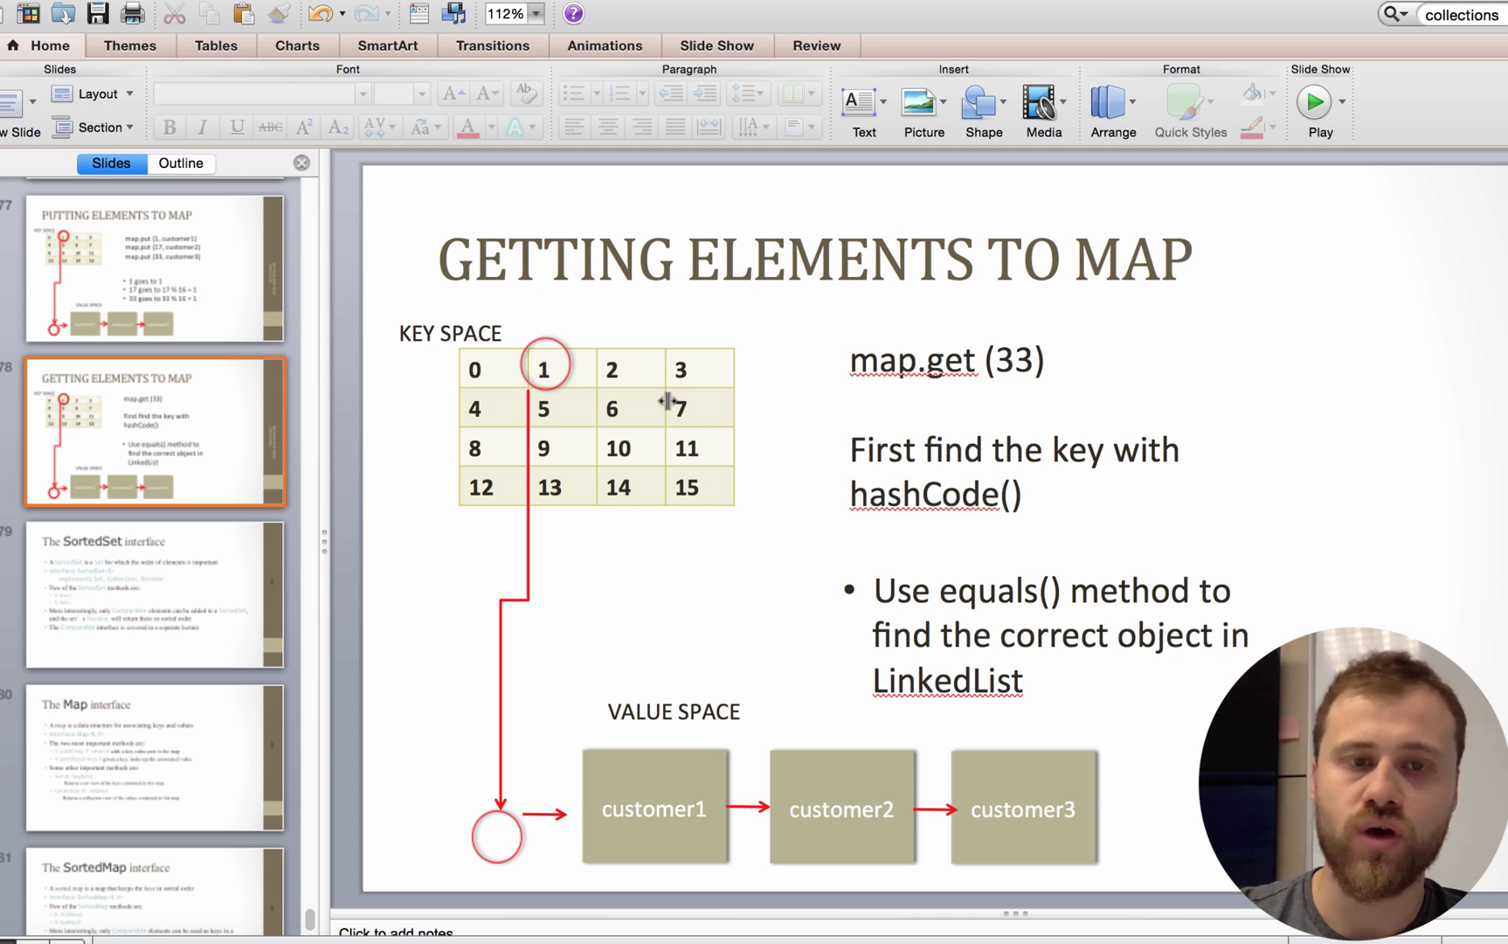
pyautogui.moveTo(570, 386)
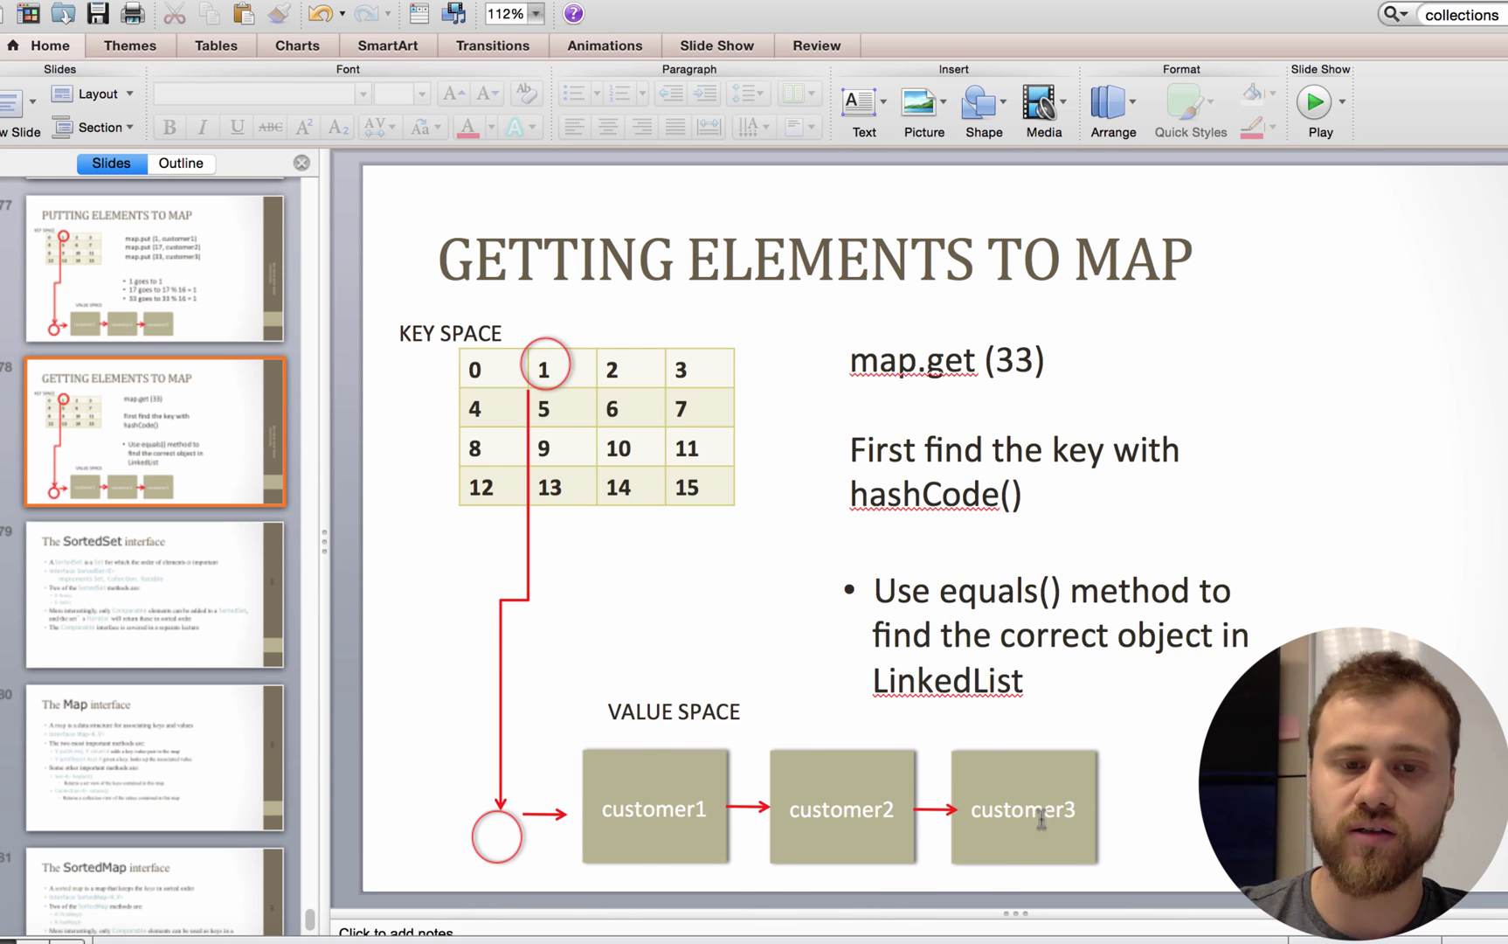
pyautogui.moveTo(528, 787)
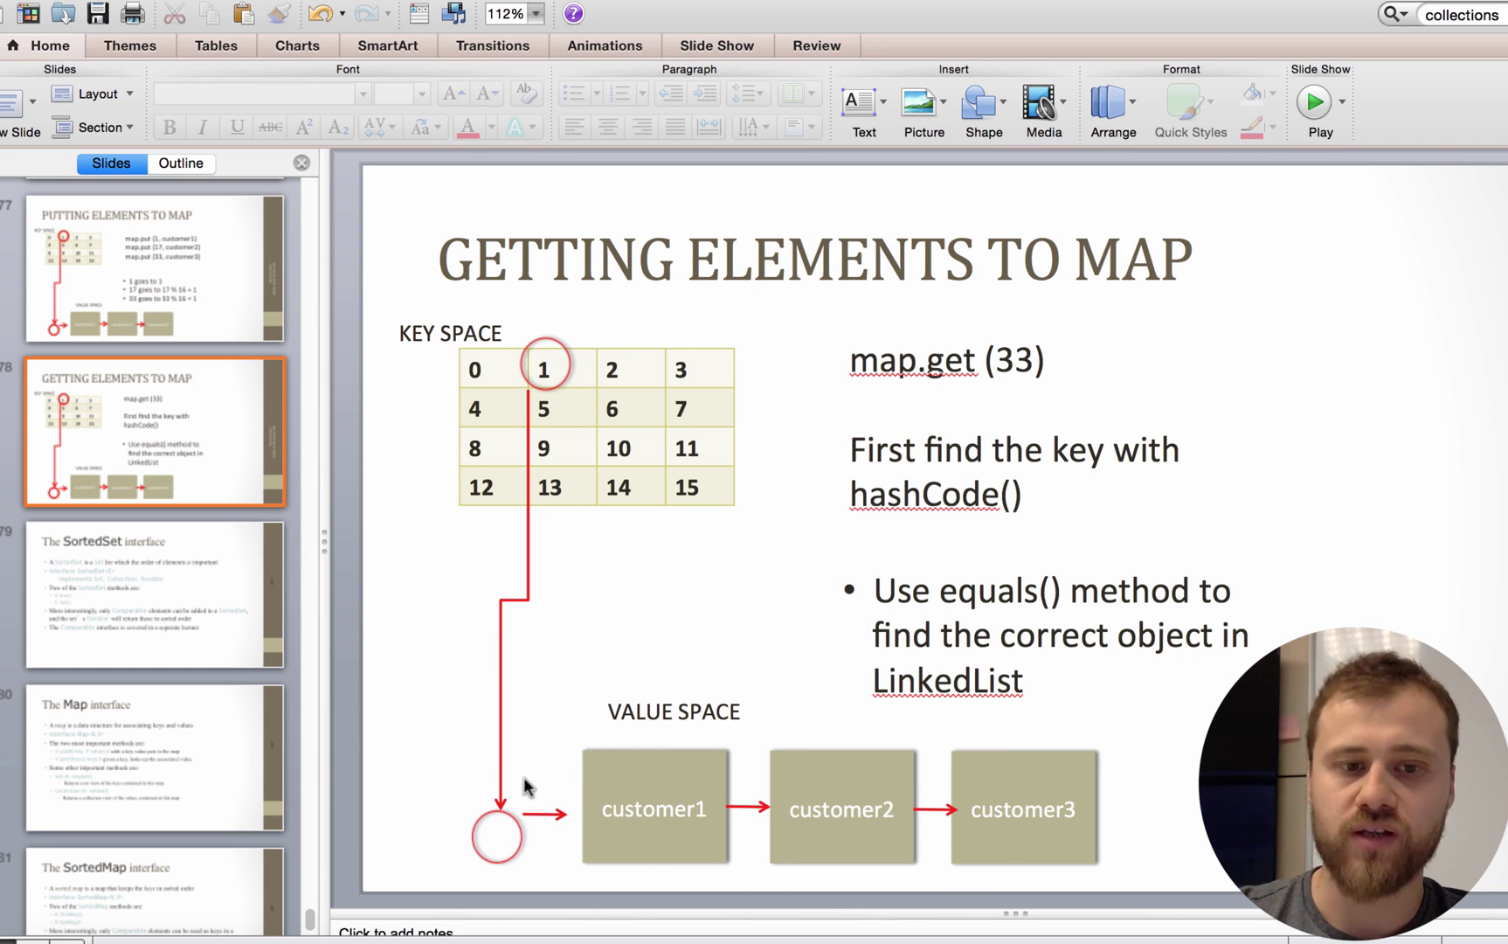
pyautogui.moveTo(443, 505)
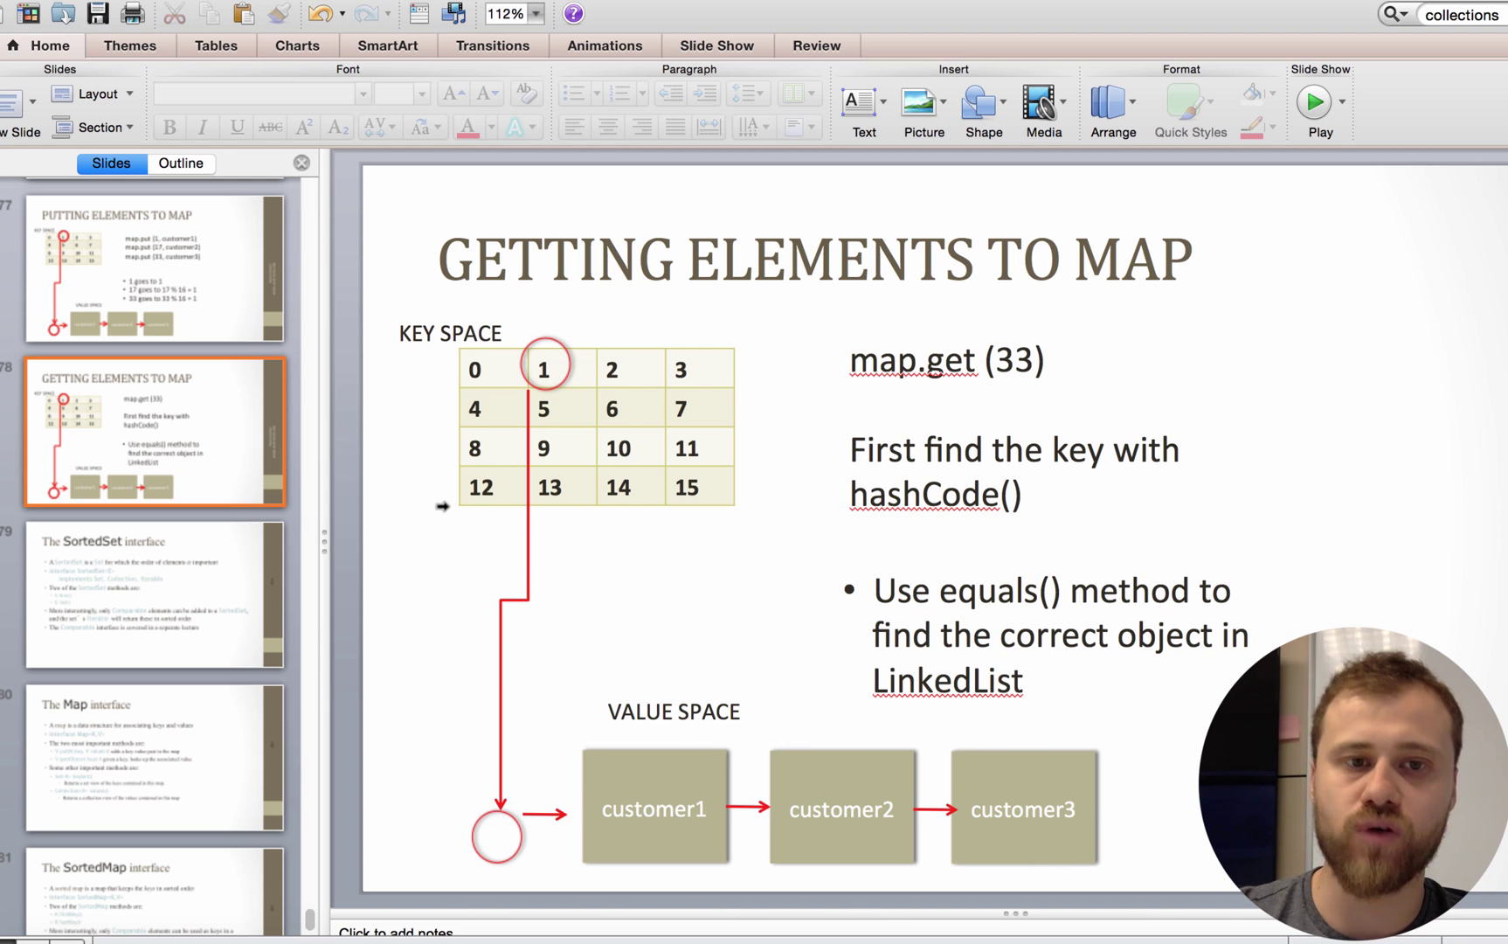